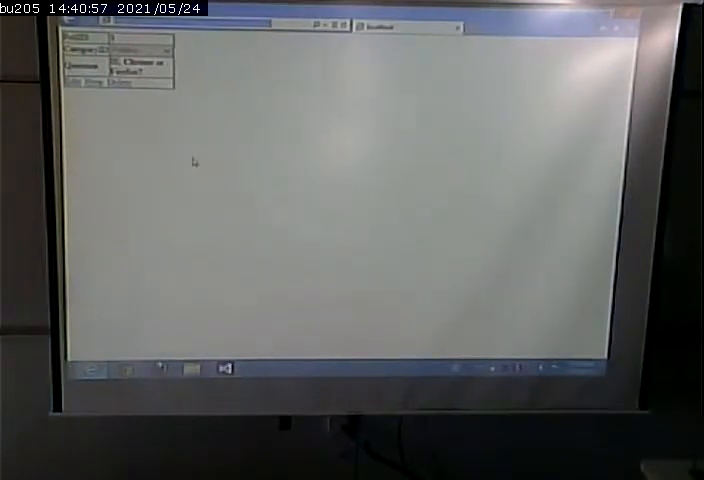
mouse_move(208, 47)
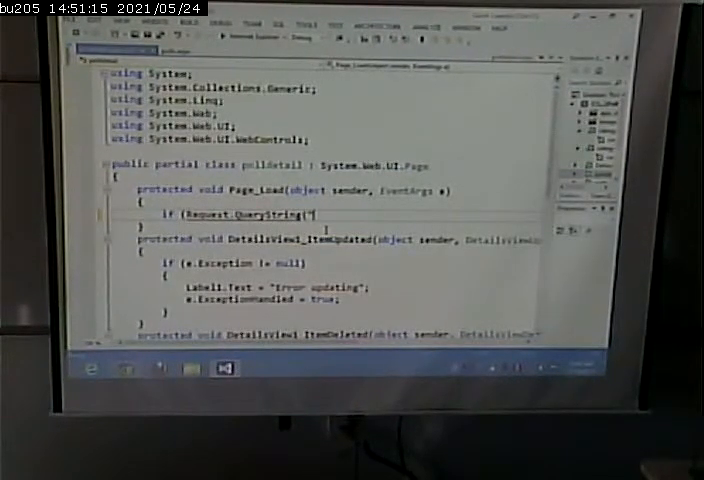
text(id"]))
text({)
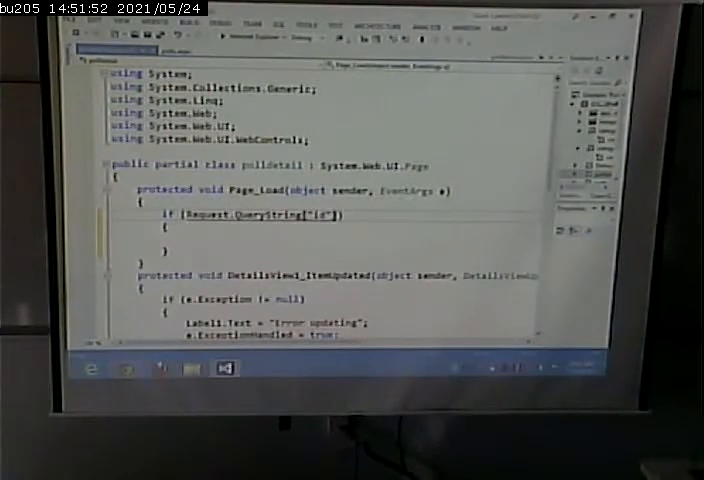
text(!=0))
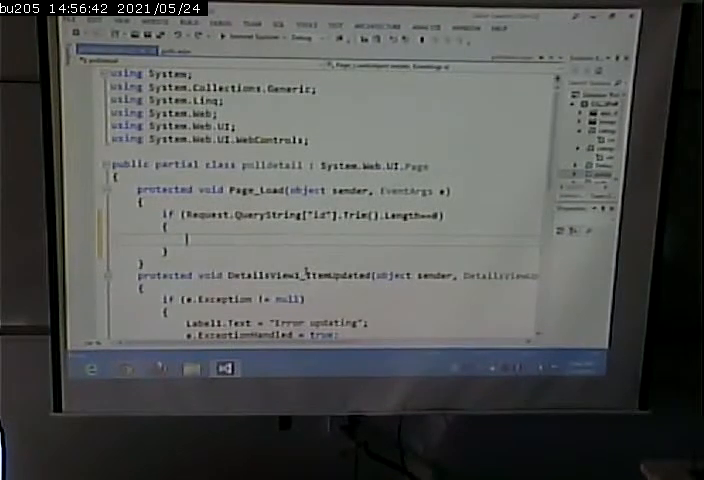
text(d)
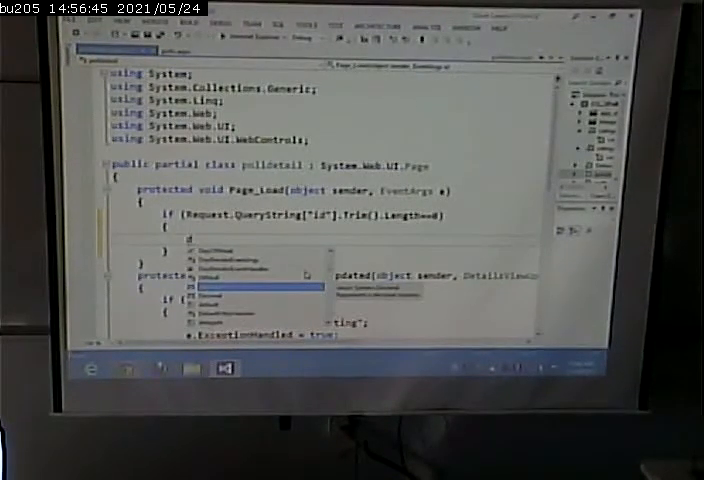